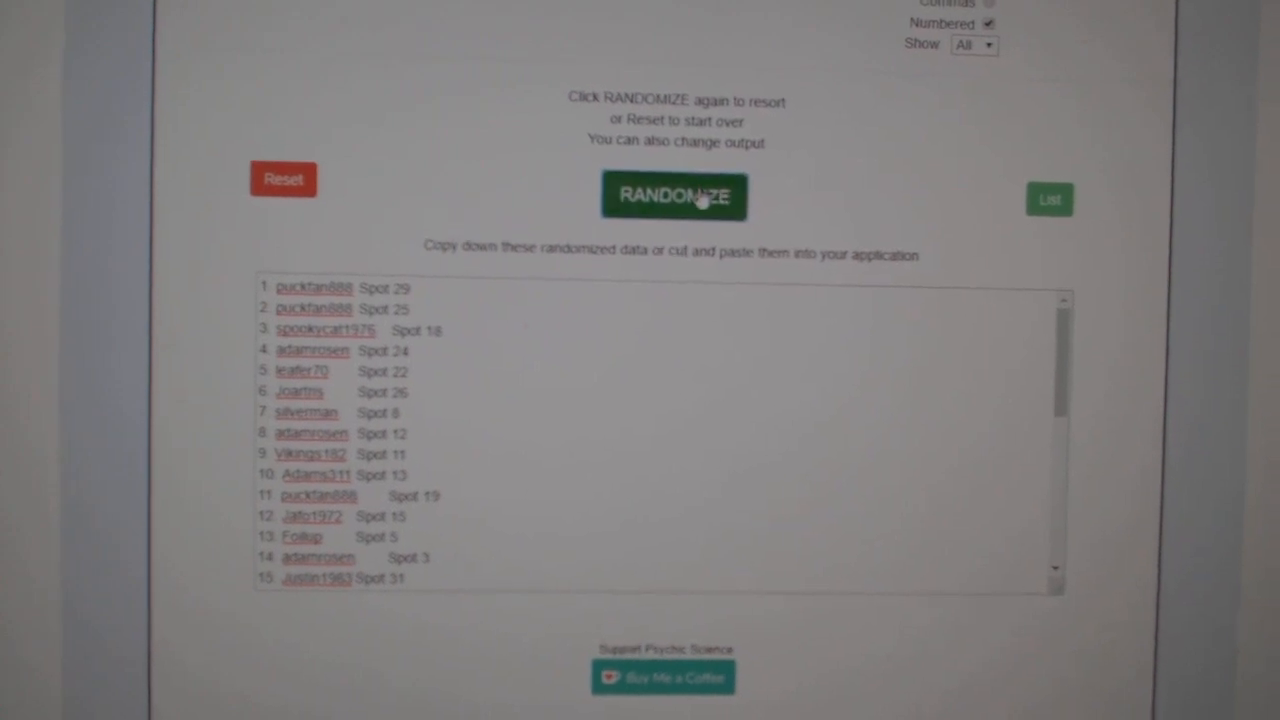
Shuffle the entered team names into a random numbered list with RANDOMIZE.
left_click(672, 196)
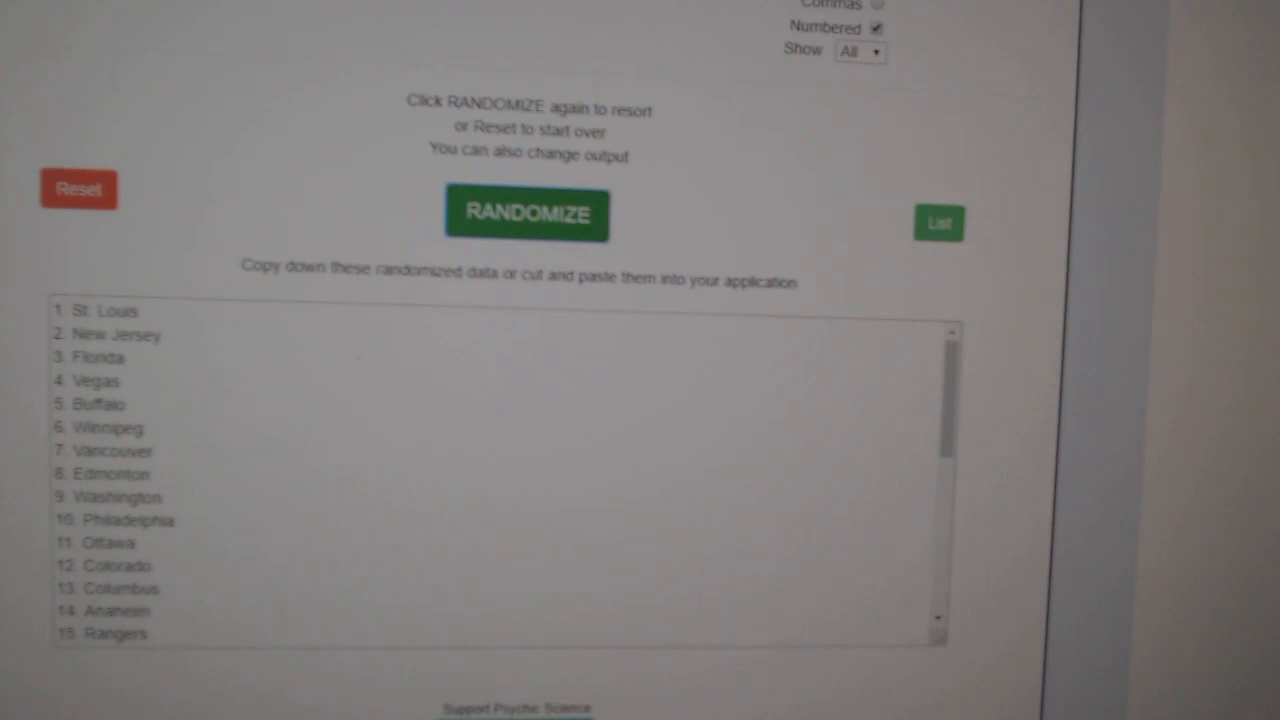
Reshuffle the team names twice more to get a fresh random order.
left_click(526, 214)
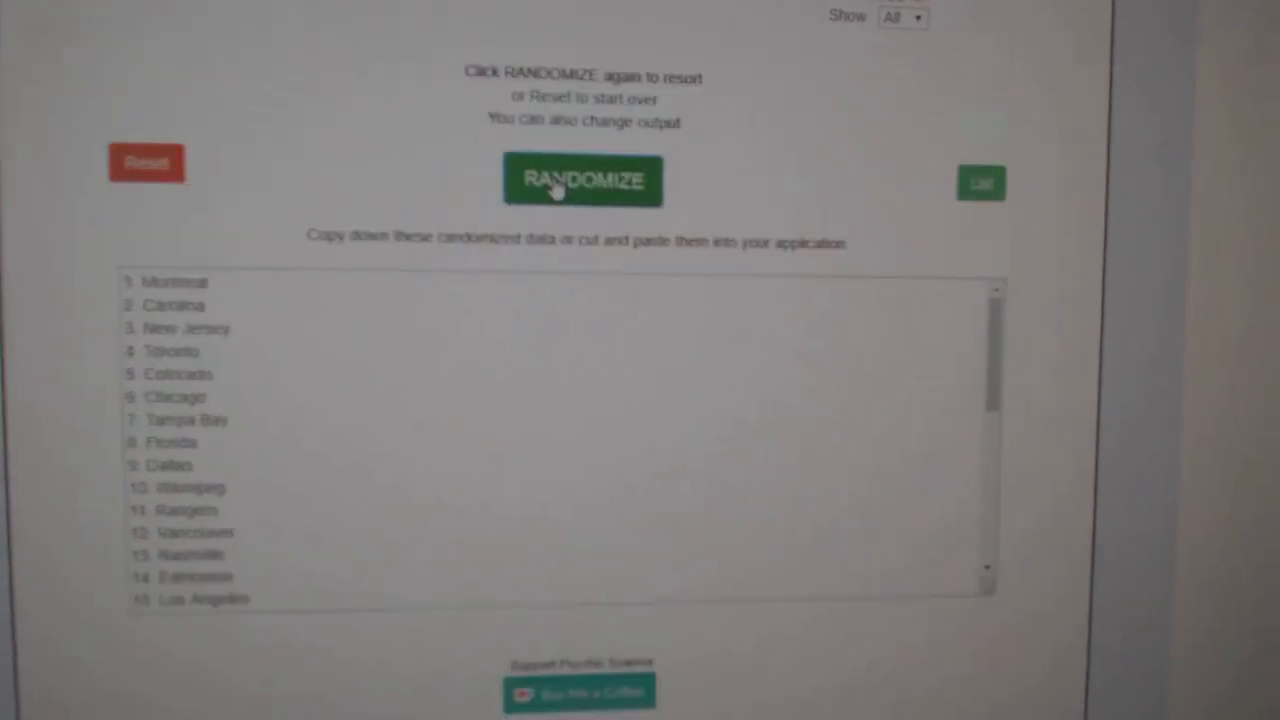
left_click(582, 180)
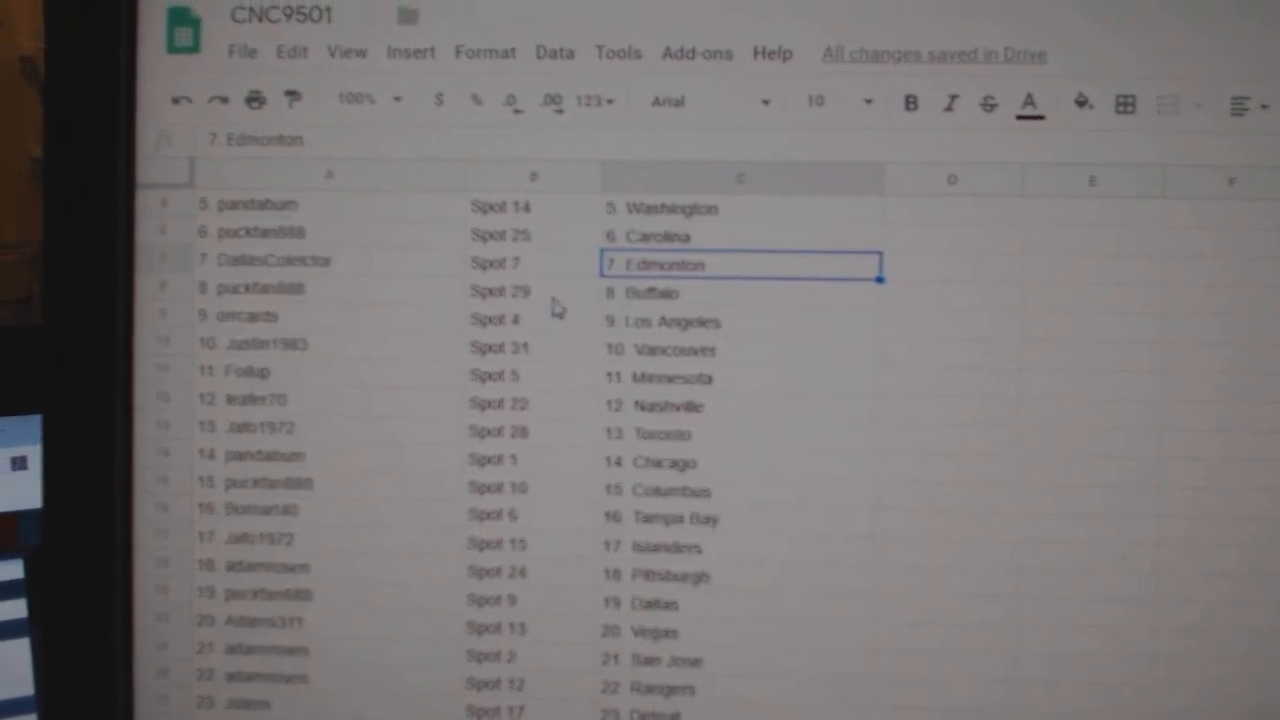
left_click(320, 344)
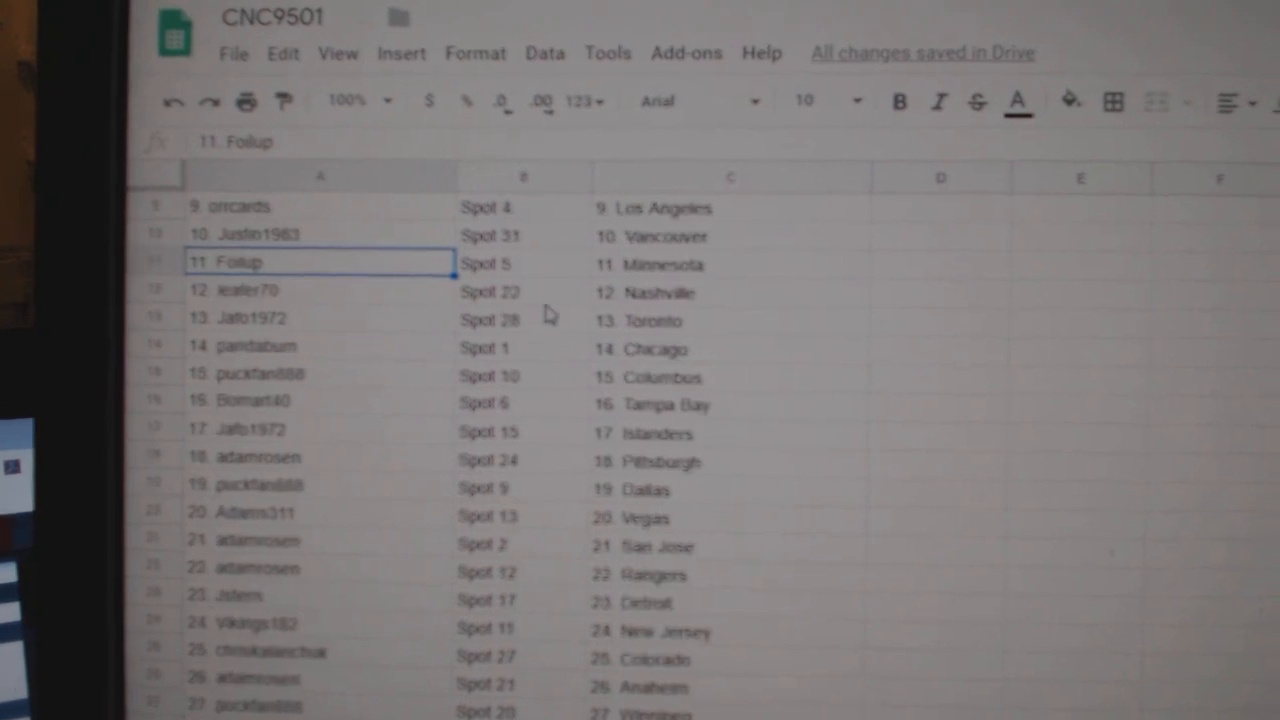
scroll("down", 3)
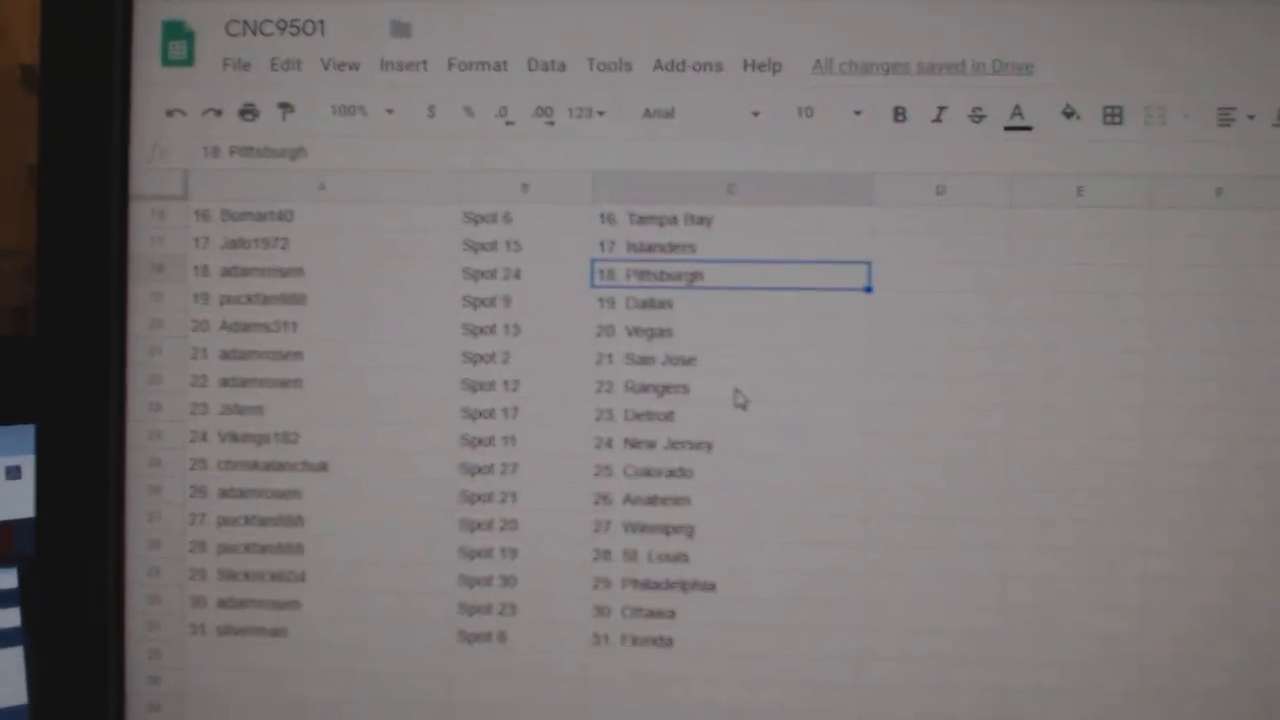
scroll("down", 3)
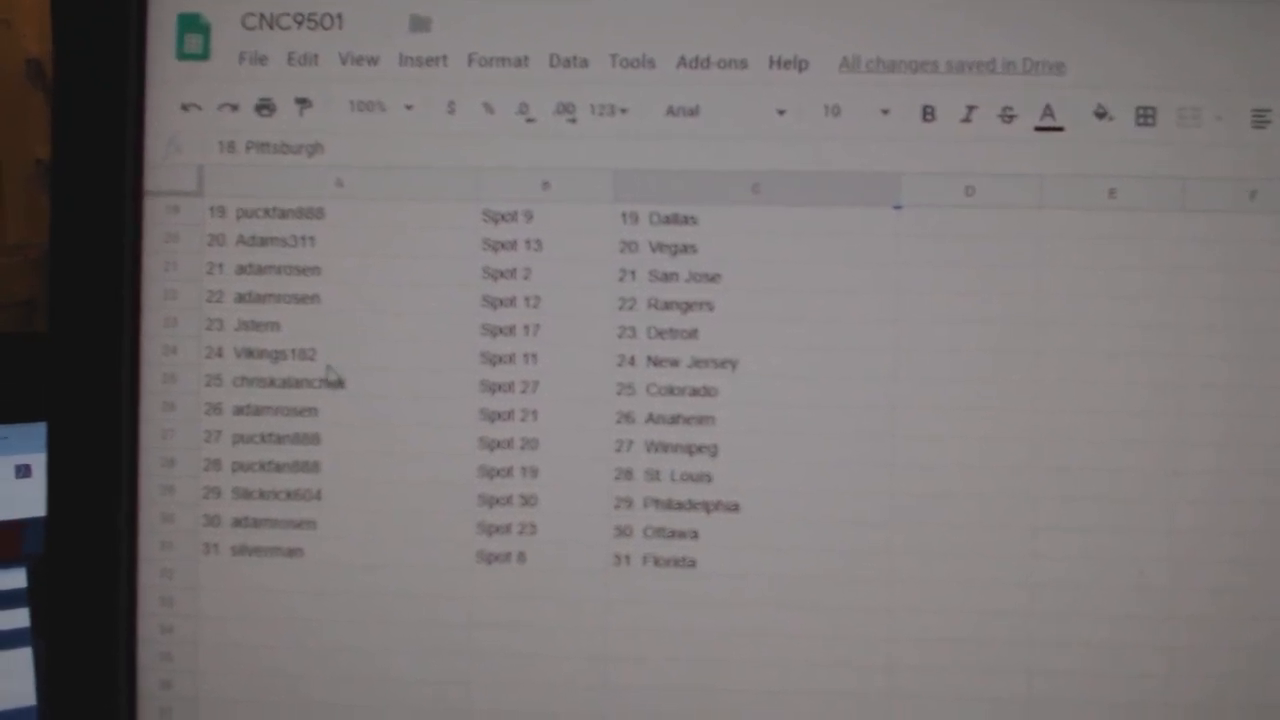
left_click(280, 412)
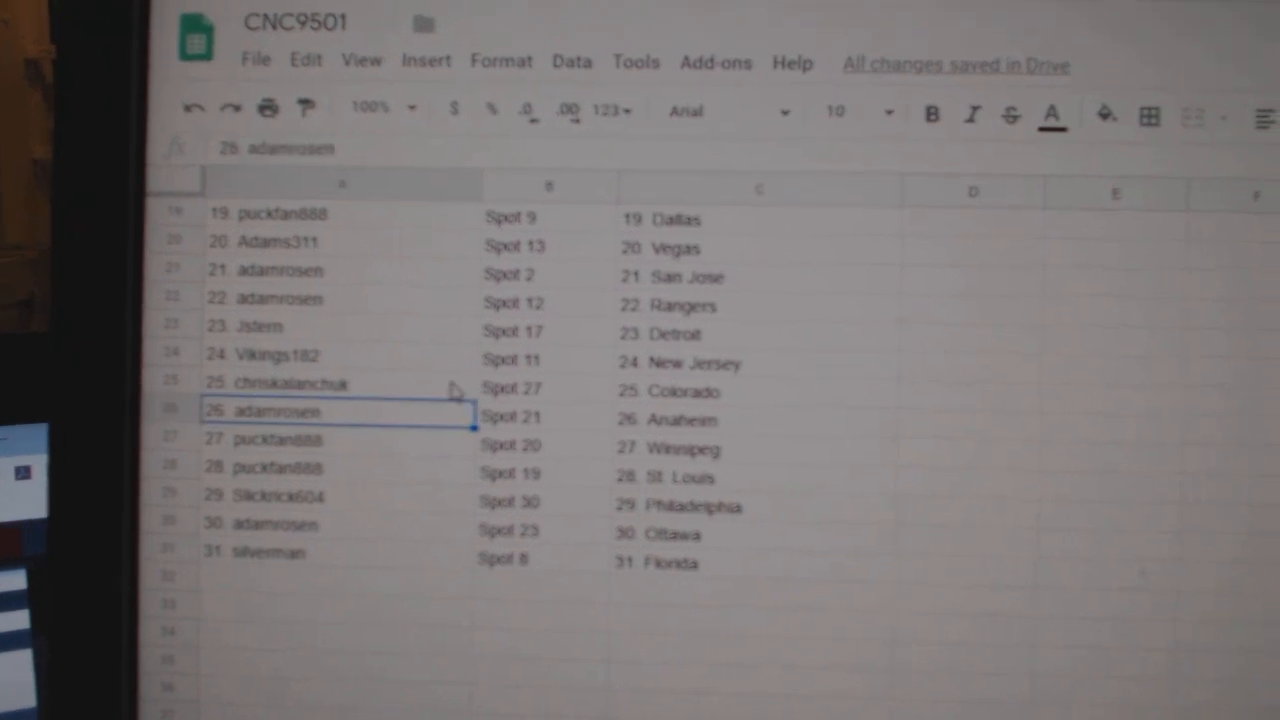
scroll("down", 3)
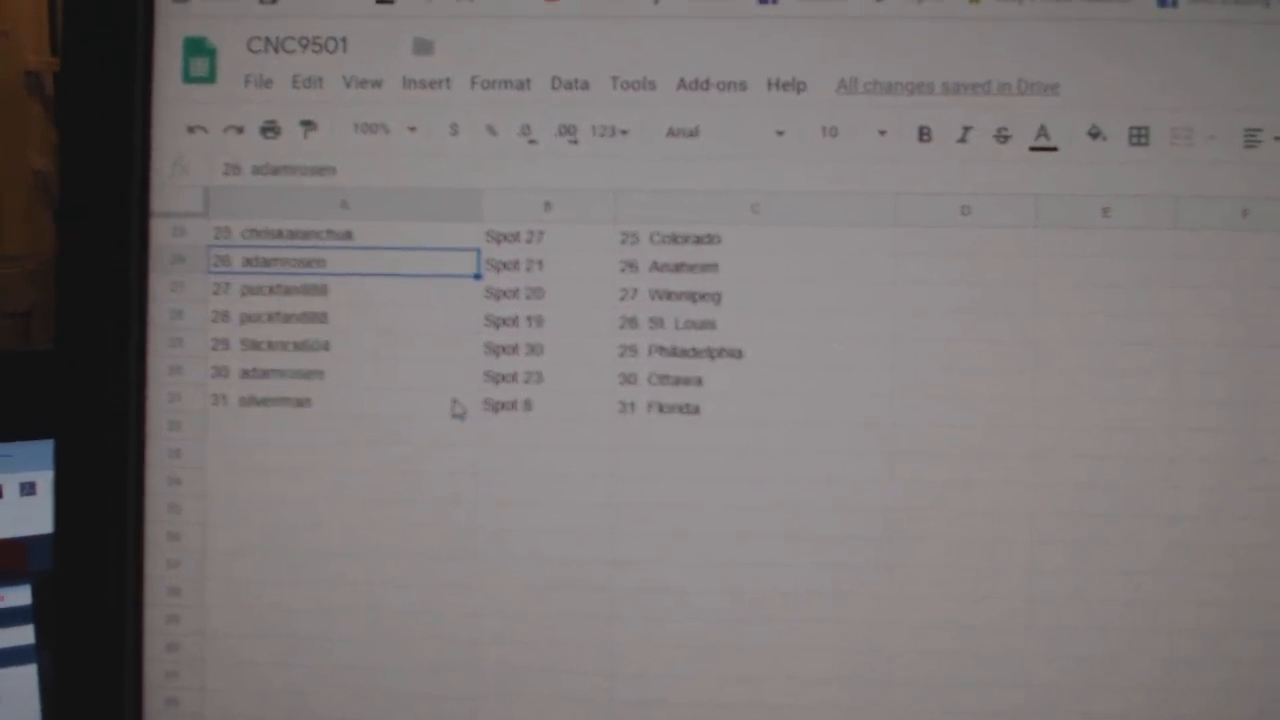